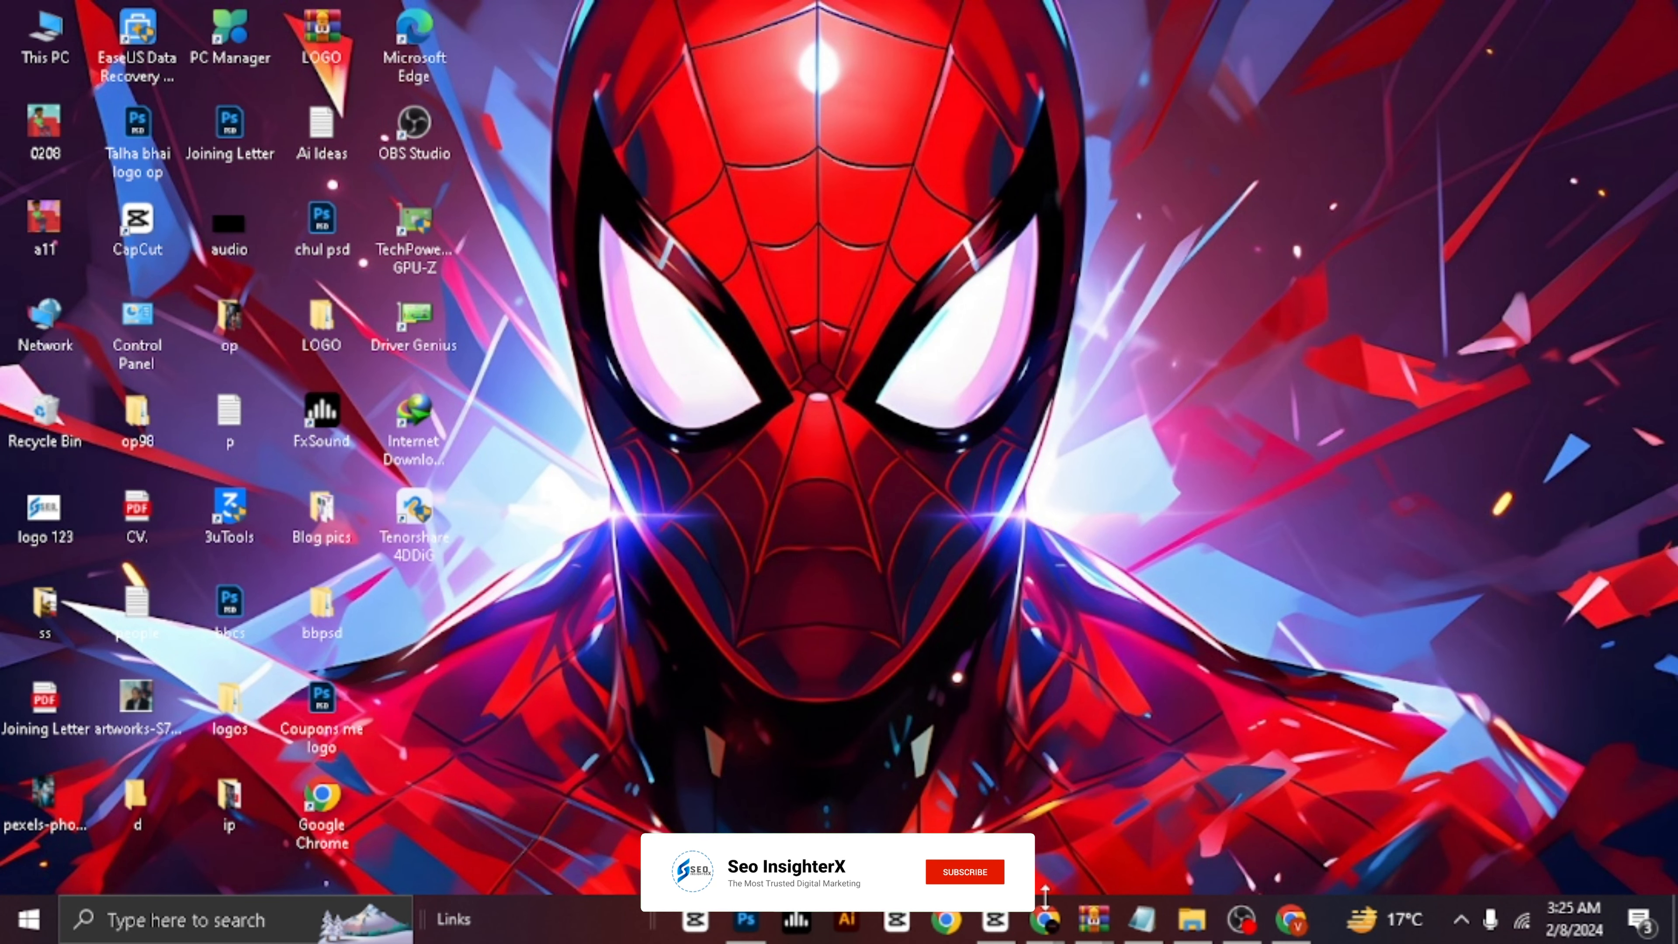
Step: Launch Chrome and search Google for 'cutout pro photo colorizer'
{"action": "left_click", "coordinate": [944, 919]}
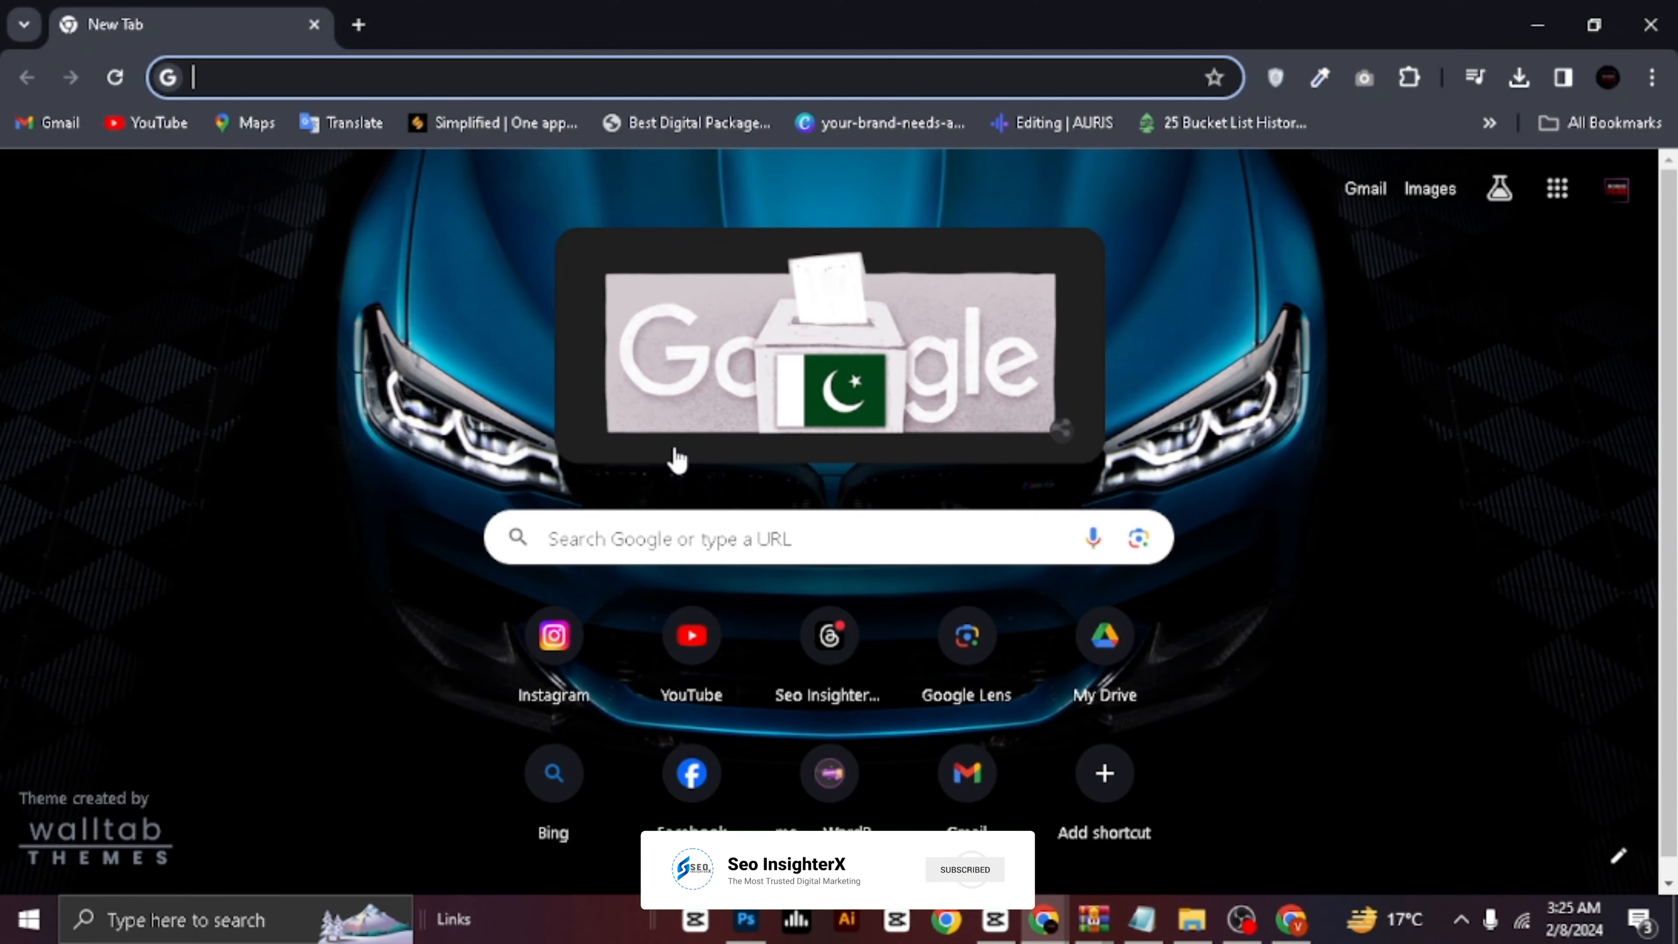
{"action": "type", "text": "cutout pro"}
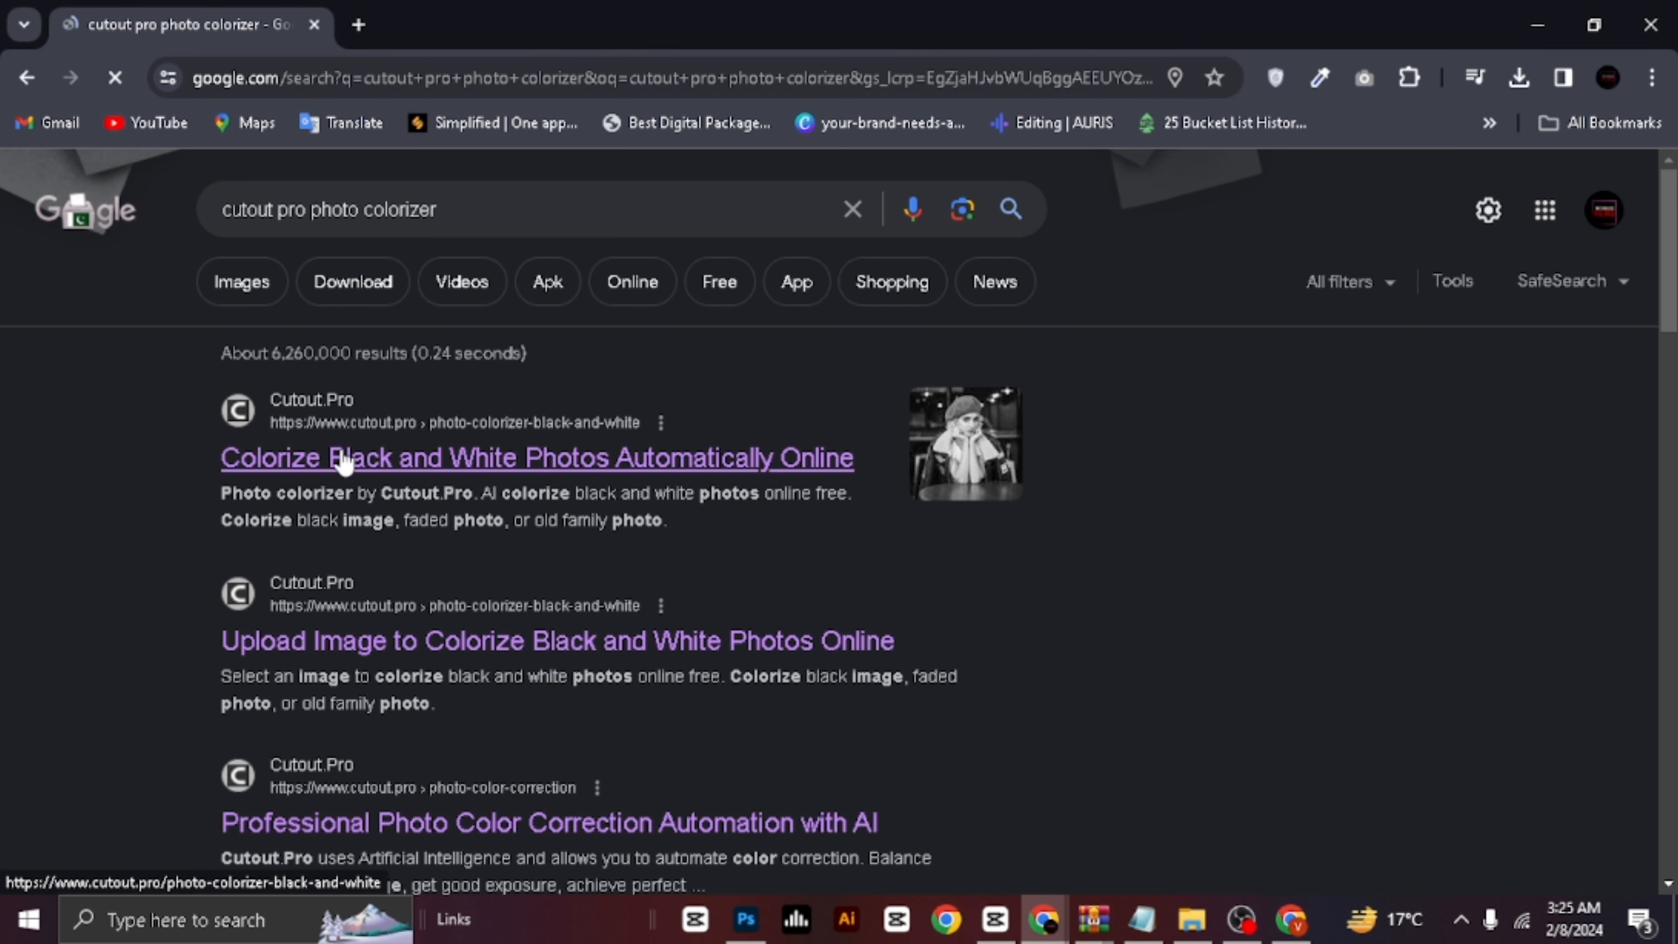
Step: Go from the Cutout.Pro search result to the Photo Colorizer upload page
{"action": "left_click", "coordinate": [535, 458]}
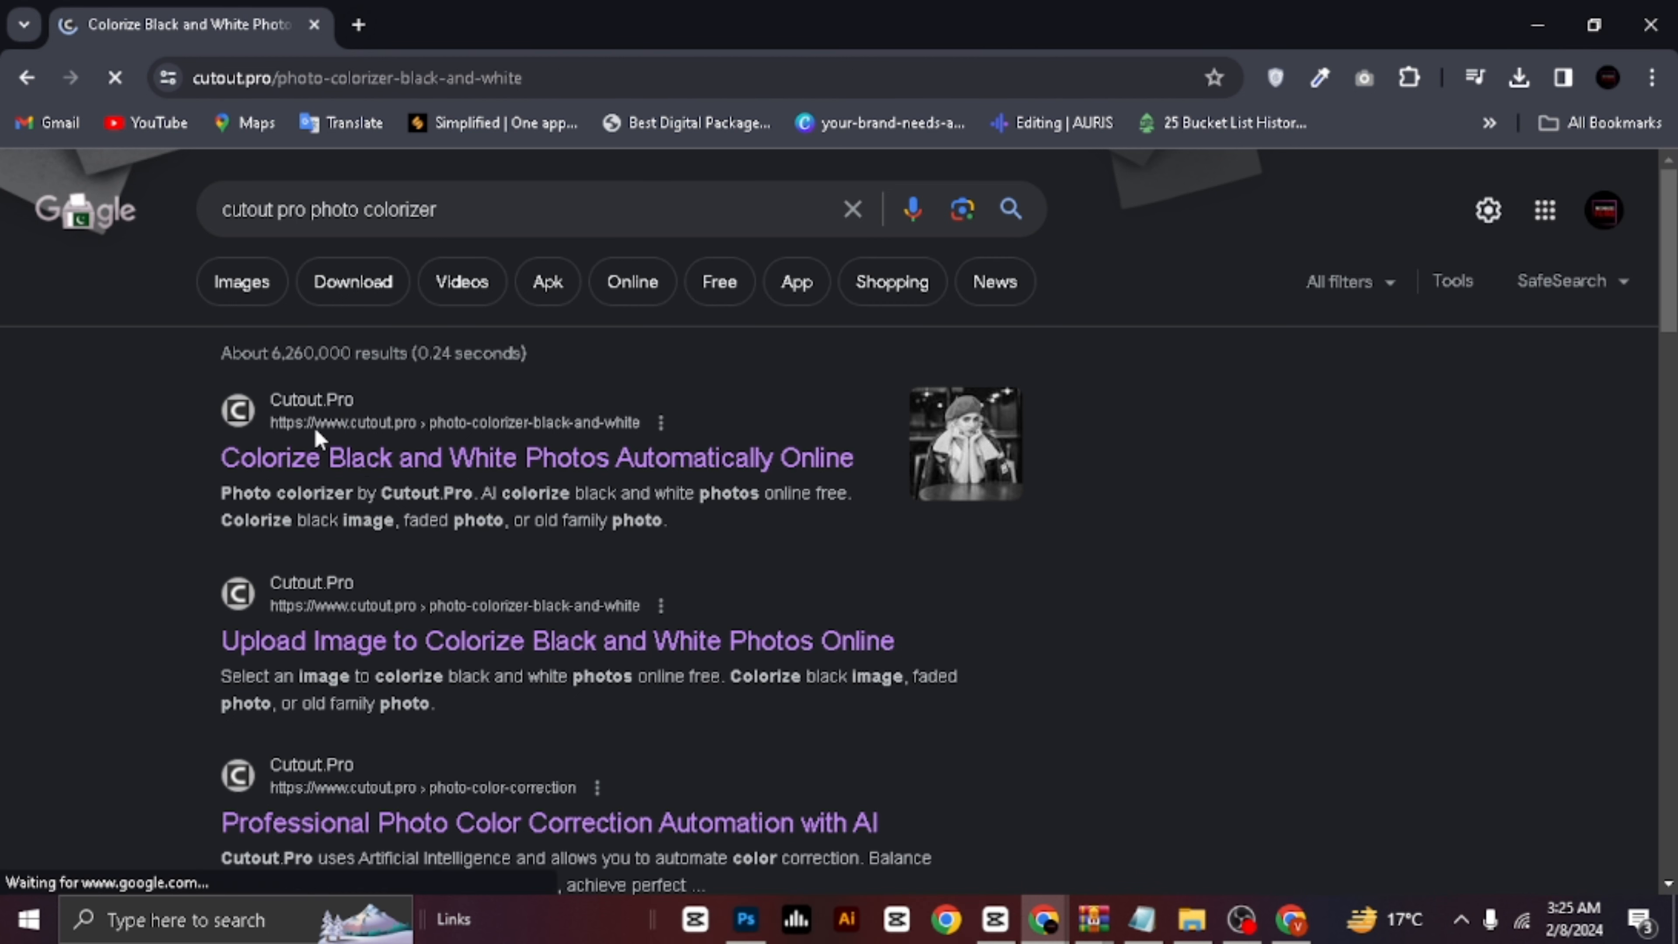
{"action": "left_click", "coordinate": [536, 457]}
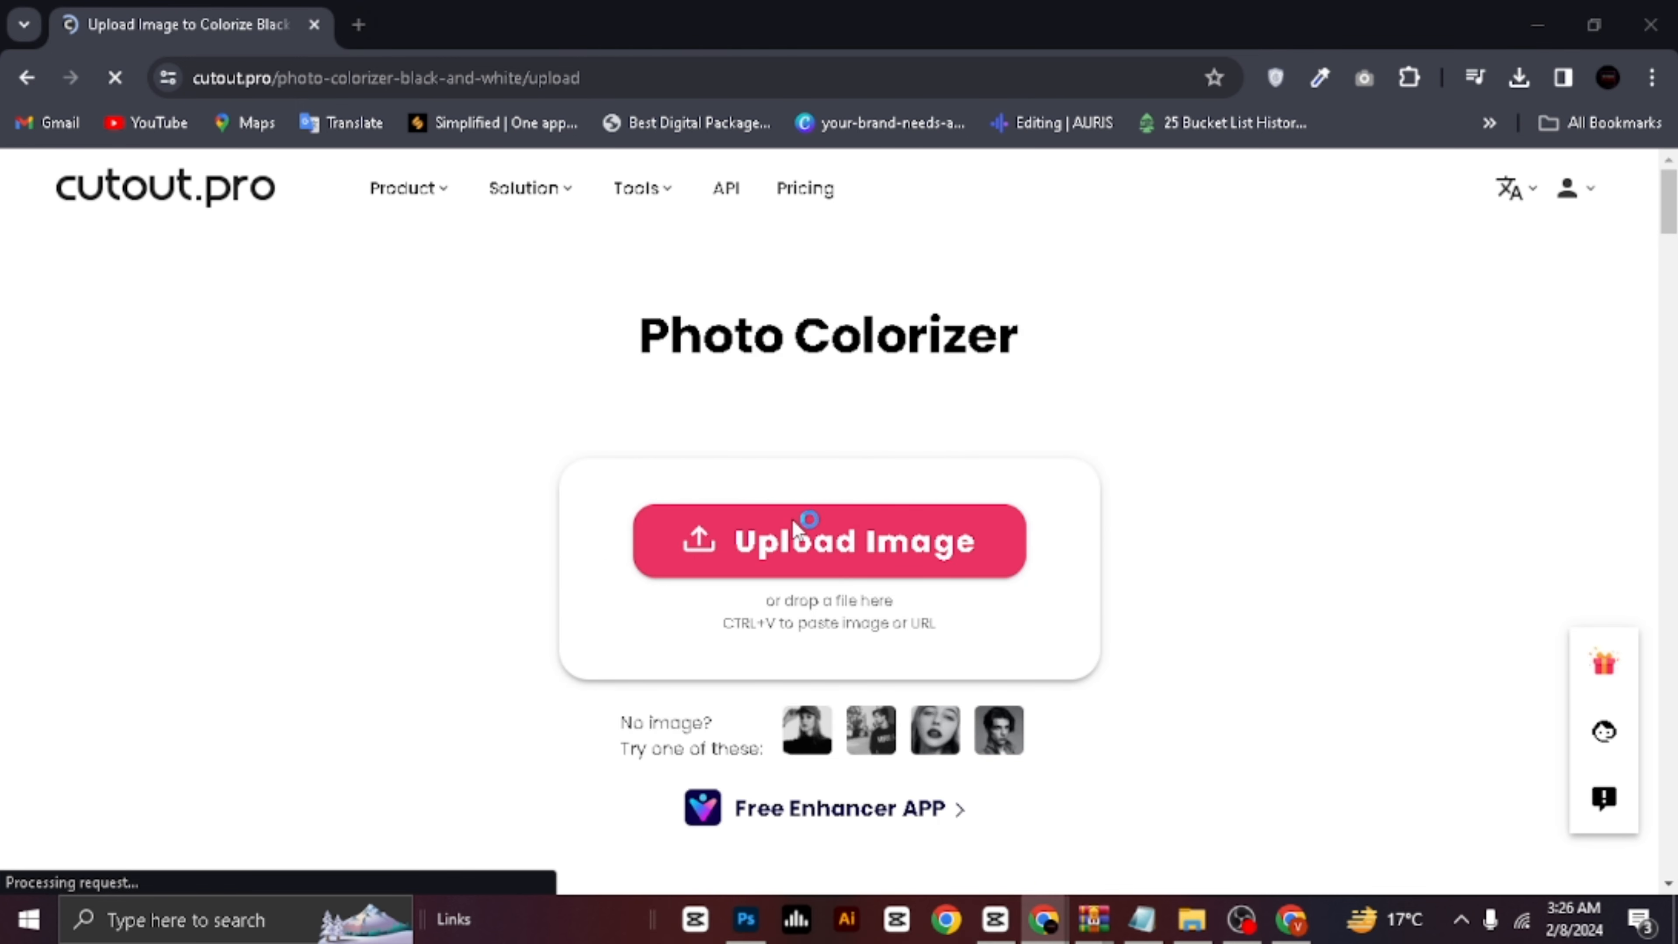
{"action": "left_click", "coordinate": [828, 540]}
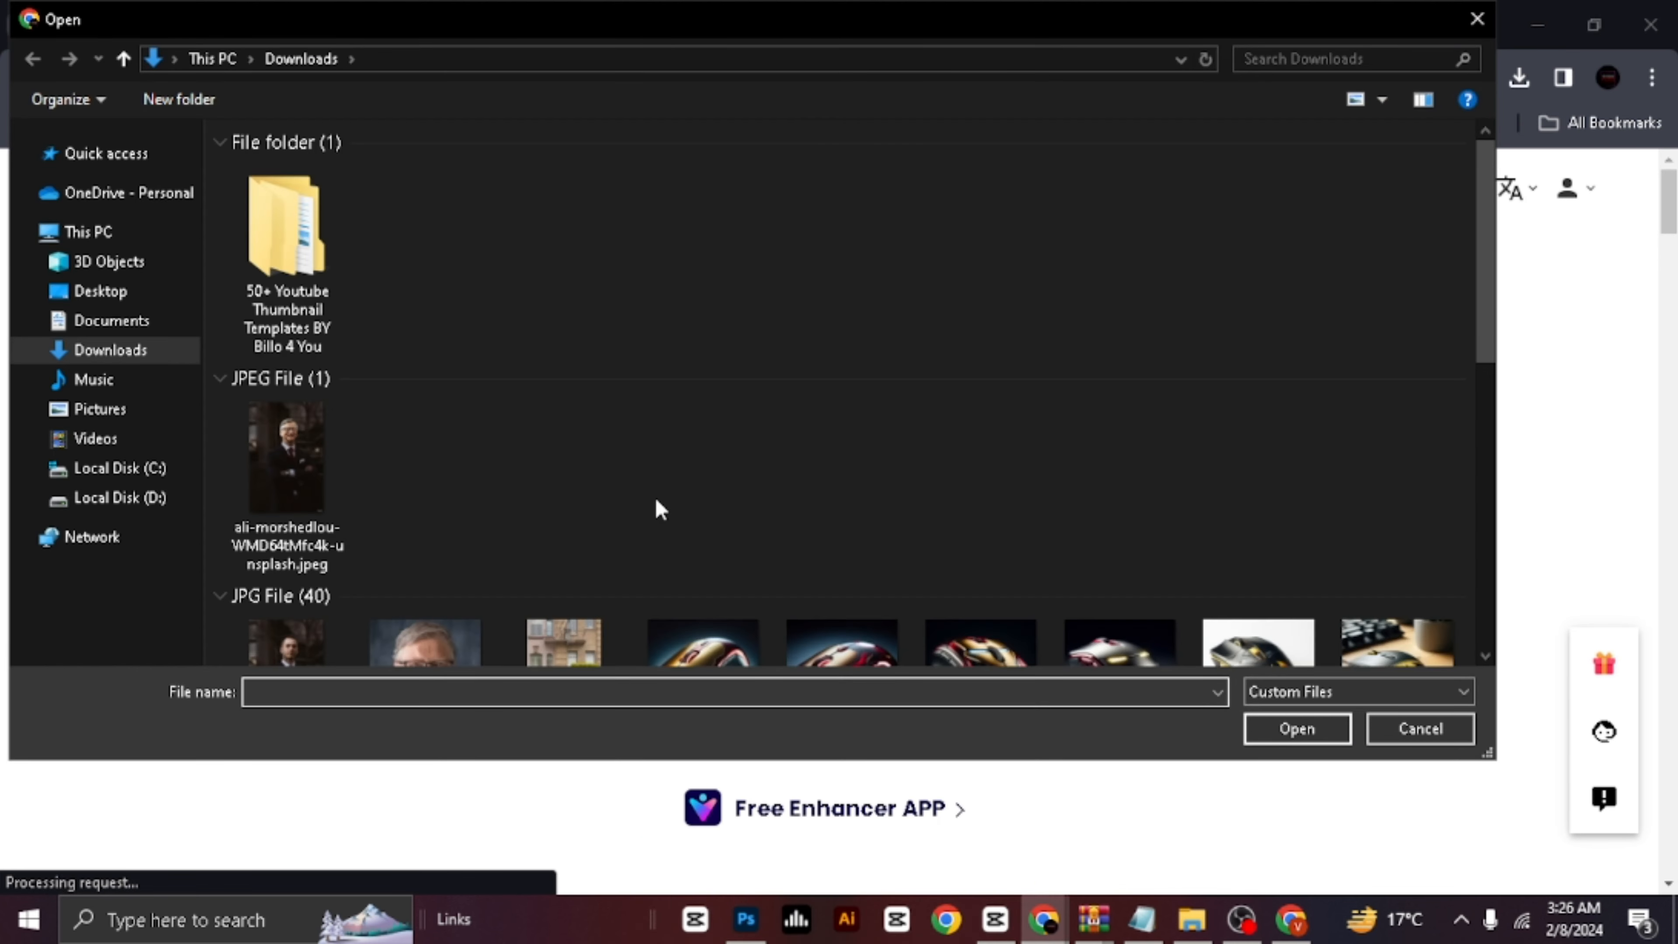
{"action": "scroll", "scroll_direction": "down", "scroll_amount": 3}
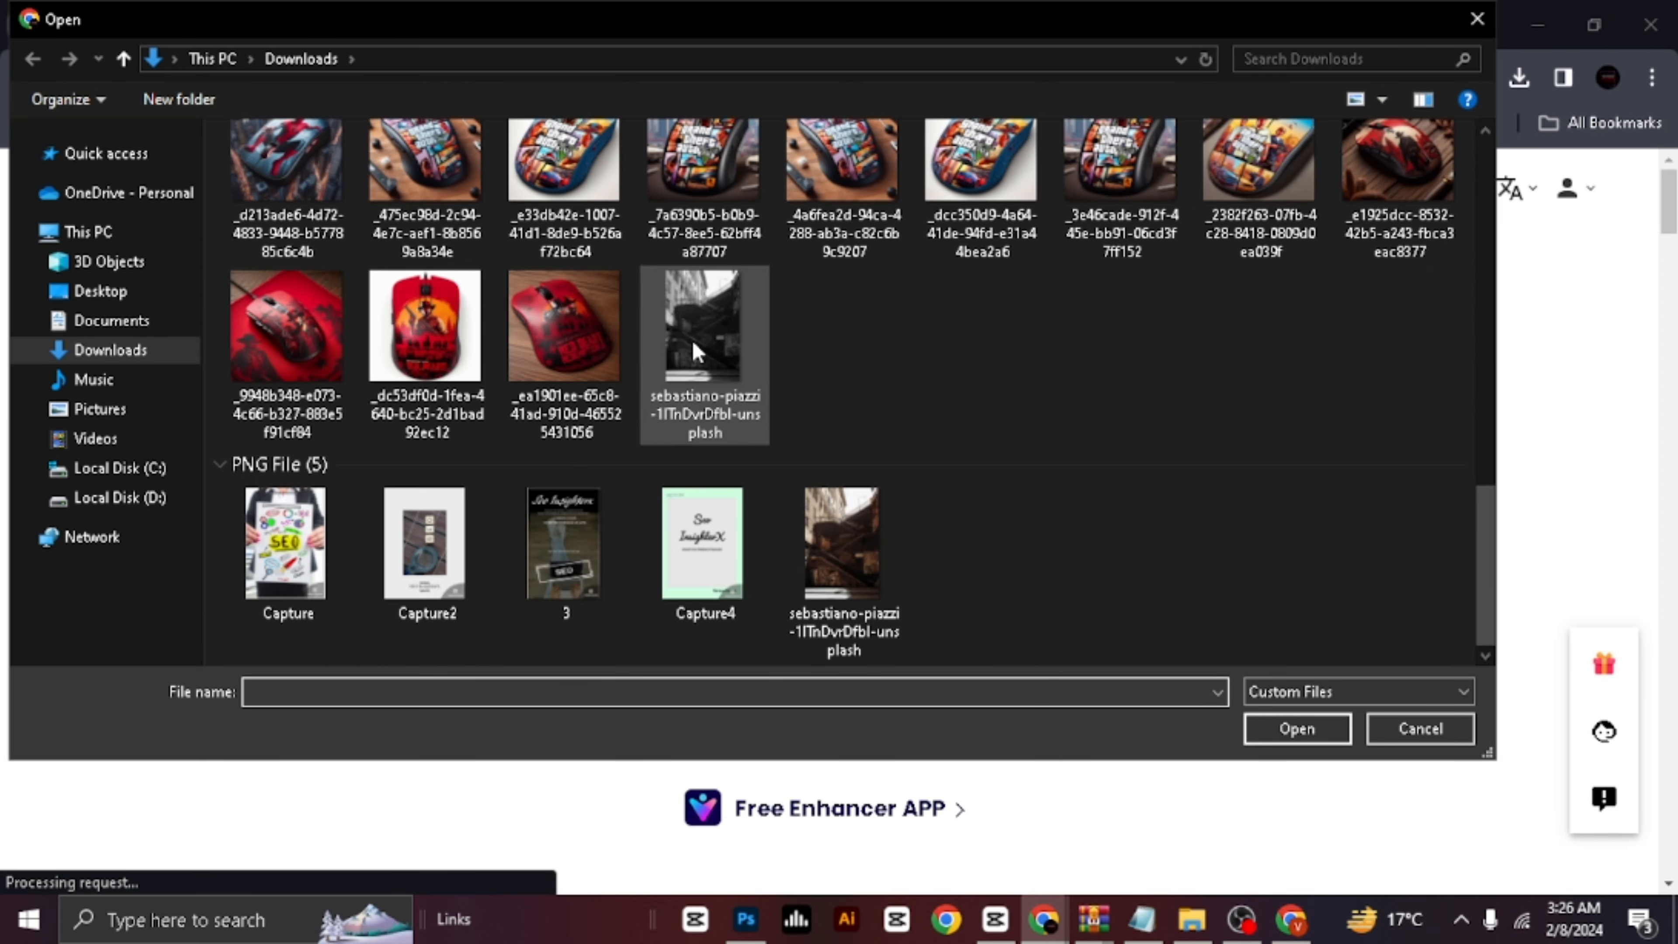
{"action": "left_click", "coordinate": [1418, 728]}
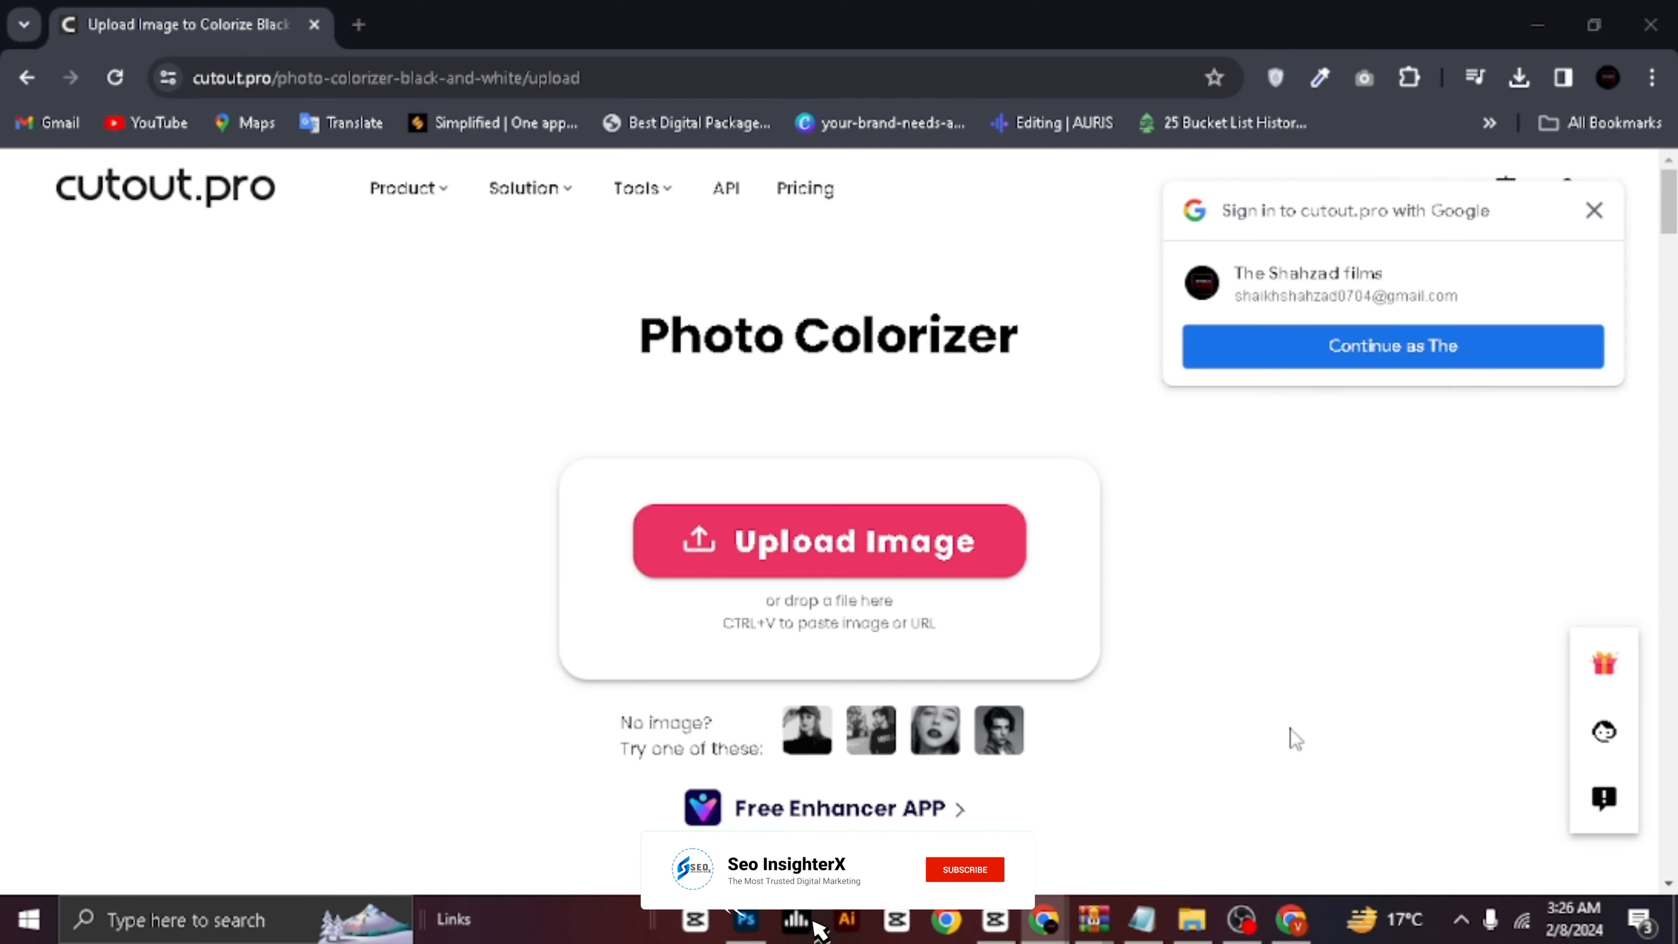